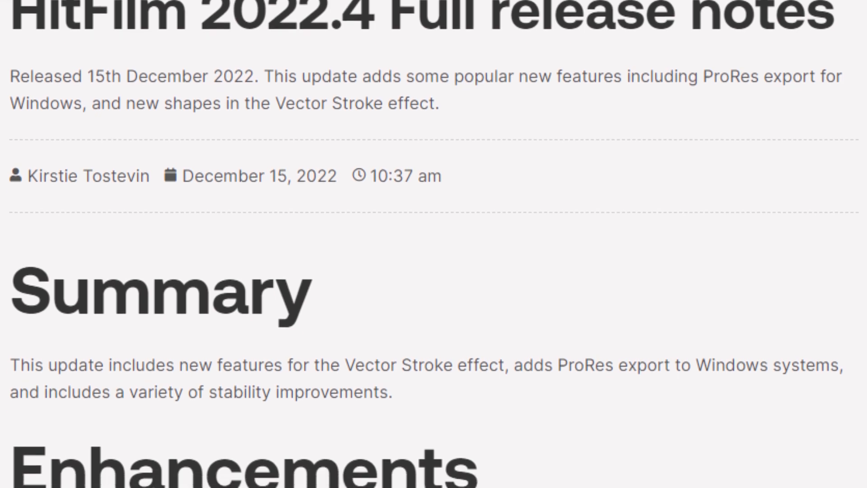
Step: Show the Export queue's Default Preset list with the Apple ProRes 422, 422 (HQ) and 4444 (Alpha) presets
{"action": "scroll", "scroll_direction": "down", "scroll_amount": 3}
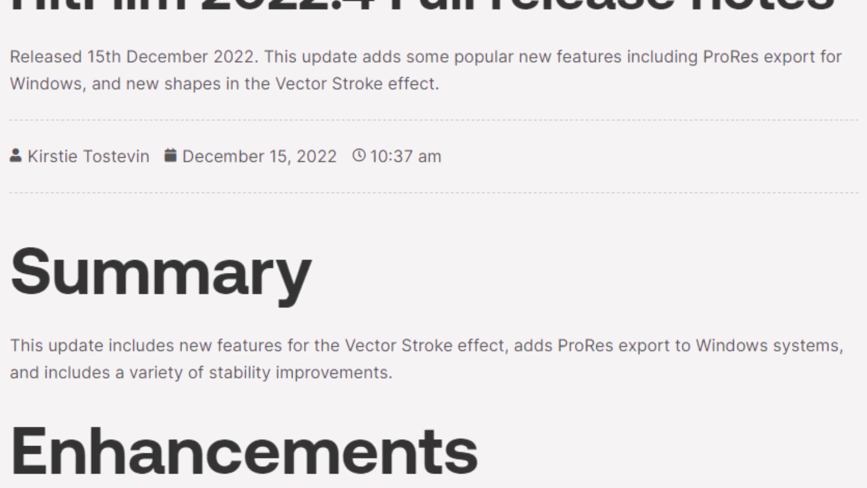
{"action": "scroll", "scroll_direction": "down", "scroll_amount": 3}
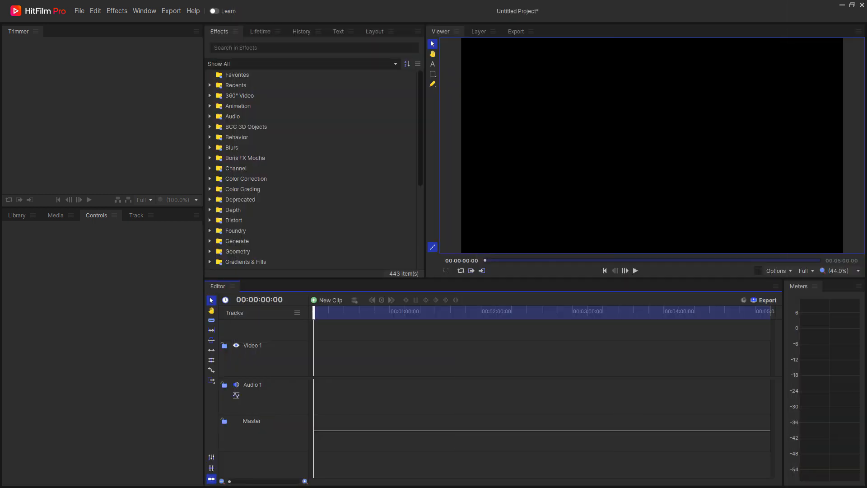
{"action": "left_click", "coordinate": [515, 31]}
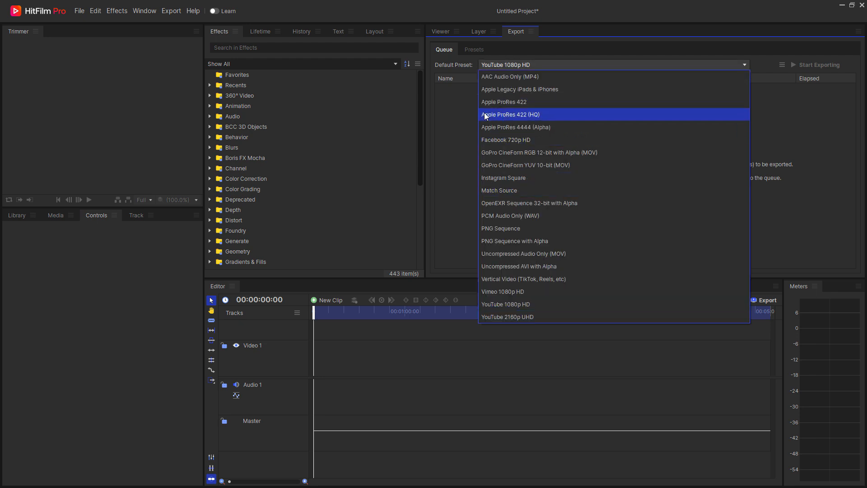
{"action": "mouse_move", "coordinate": [525, 102]}
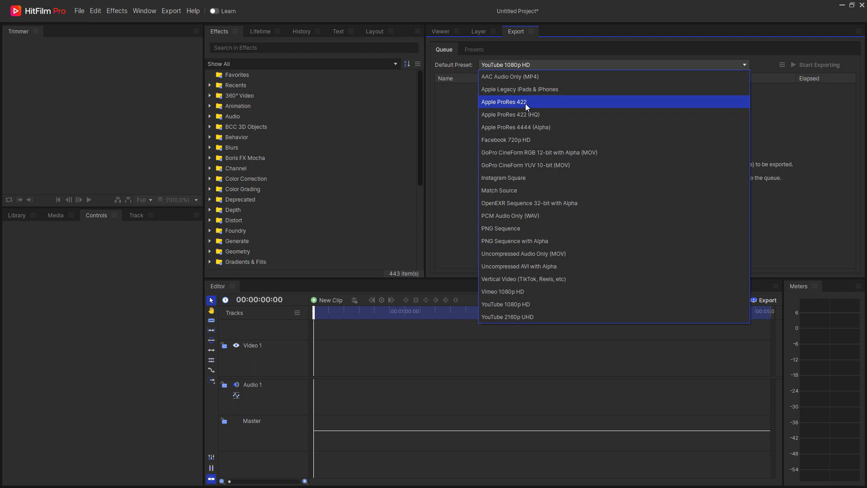
{"action": "mouse_move", "coordinate": [513, 114]}
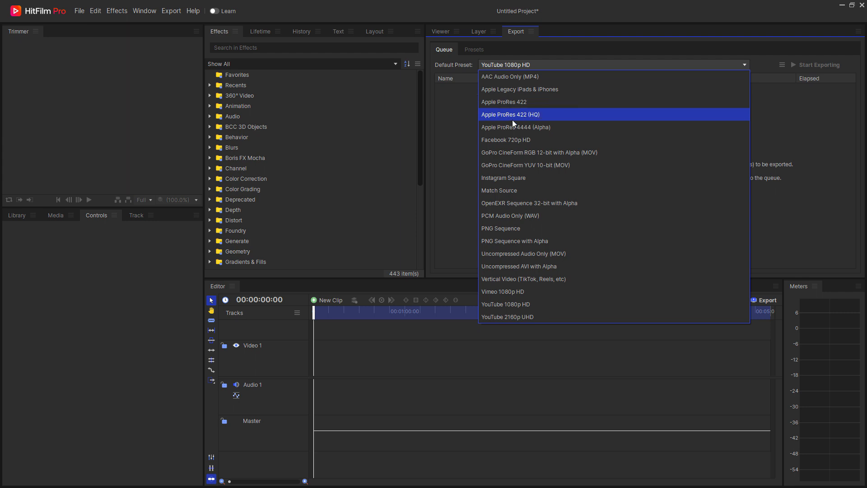
{"action": "mouse_move", "coordinate": [547, 126]}
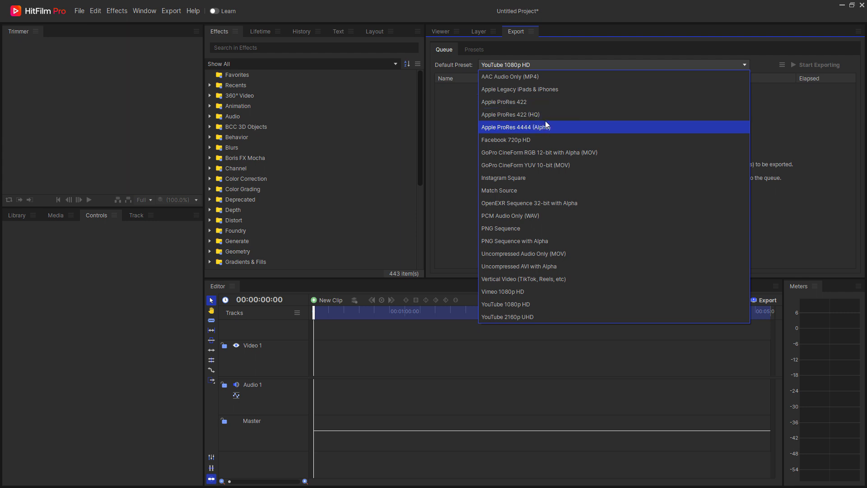
{"action": "mouse_move", "coordinate": [508, 133]}
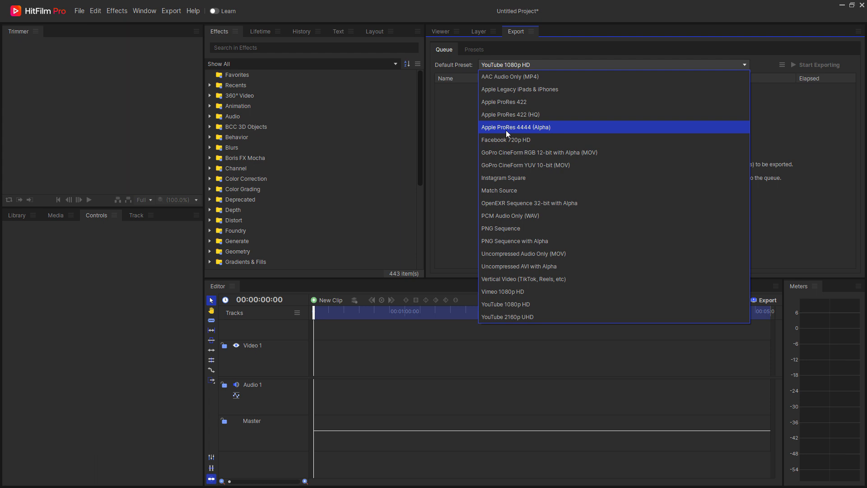
{"action": "mouse_move", "coordinate": [547, 130]}
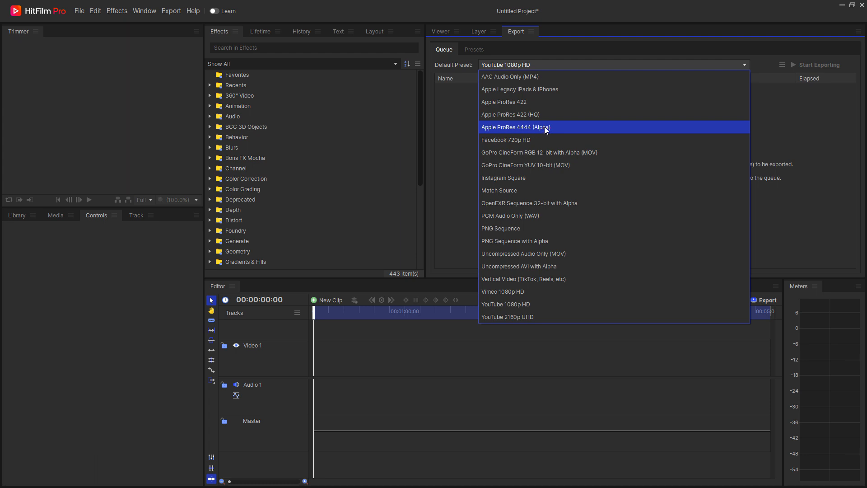
{"action": "mouse_move", "coordinate": [543, 129]}
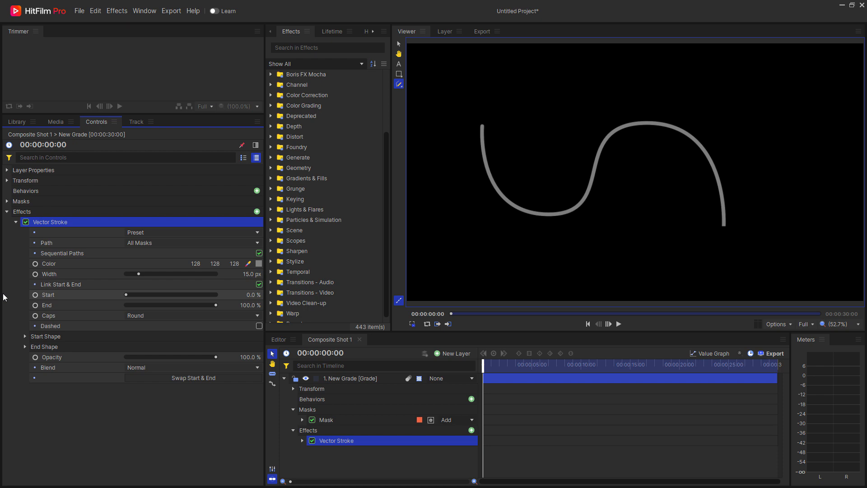
Step: Give the Vector Stroke an arrowhead Start Shape and a chevron End Shape
{"action": "left_click", "coordinate": [194, 377]}
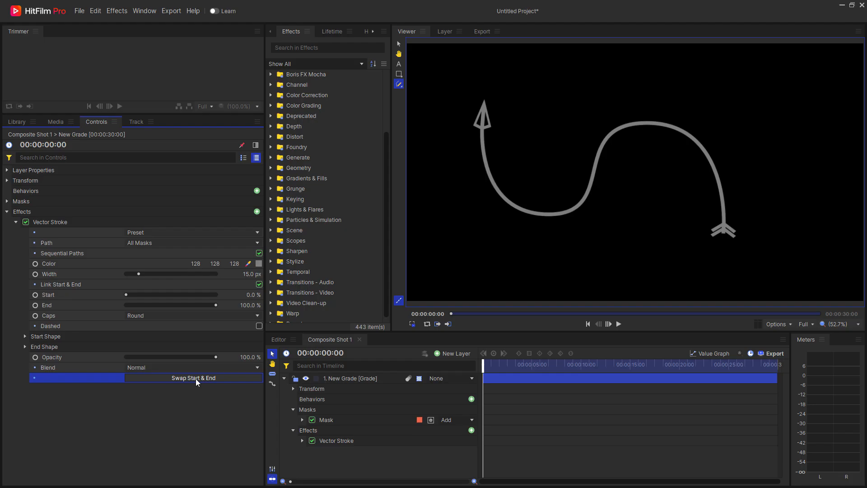
Step: Swap the stroke's shapes so the chevron is at the start and the arrowhead at the end
{"action": "left_click", "coordinate": [193, 378]}
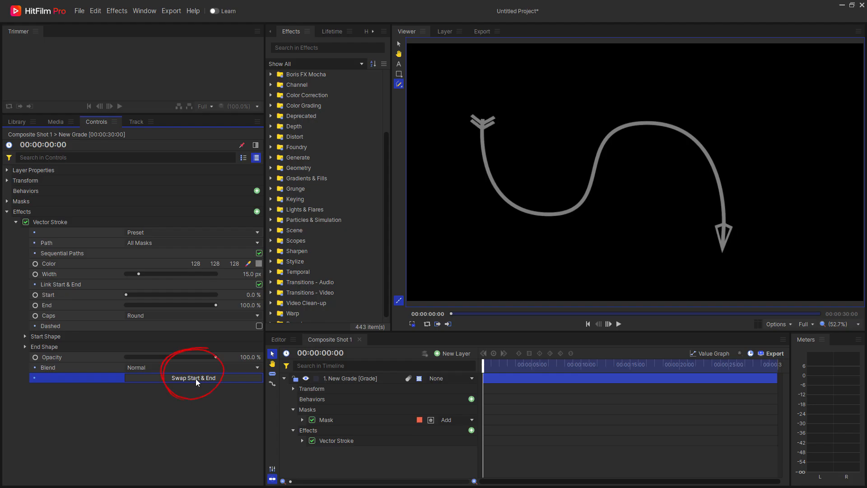